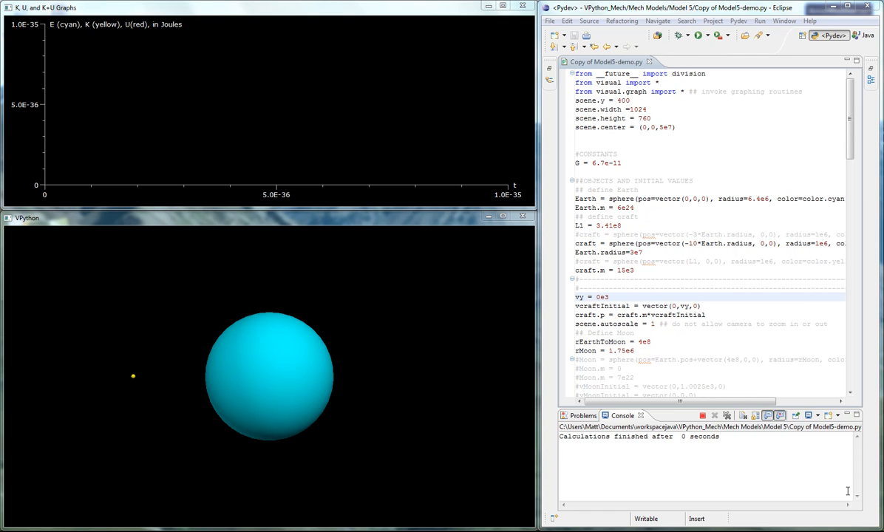
pyautogui.moveTo(246, 341)
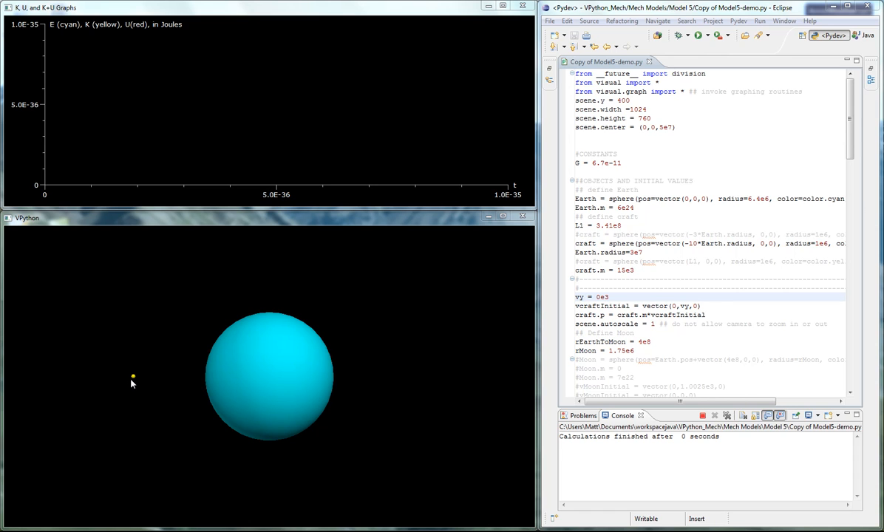
pyautogui.moveTo(208, 381)
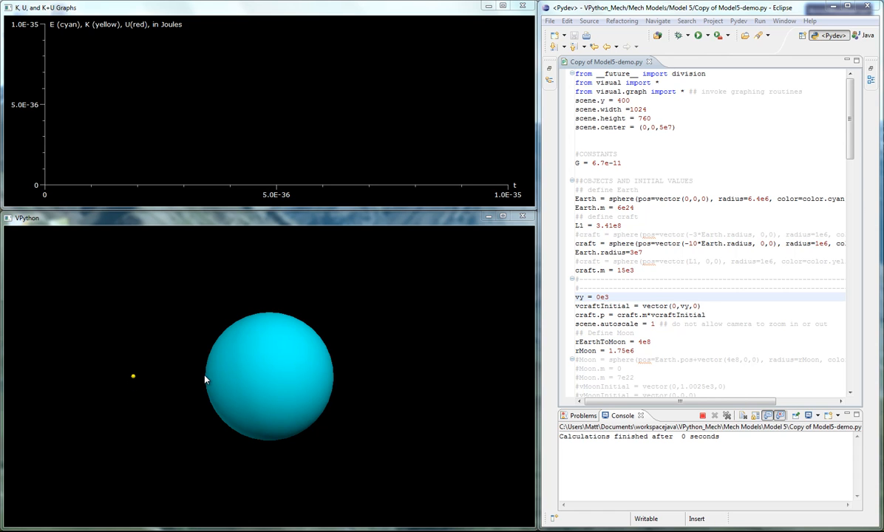
pyautogui.moveTo(142, 388)
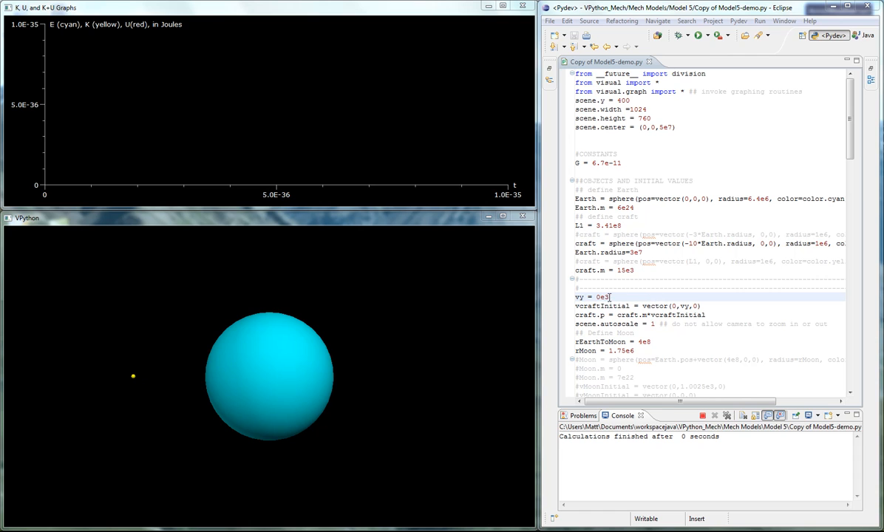
pyautogui.moveTo(132, 304)
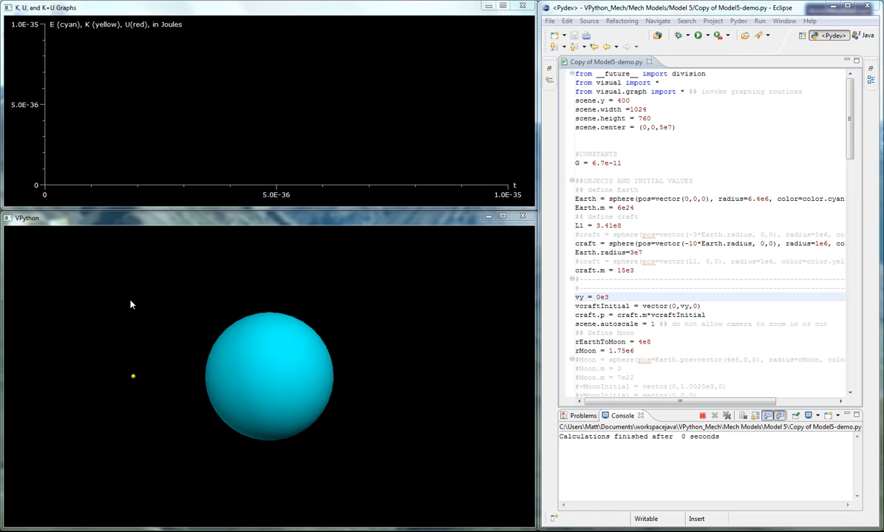
pyautogui.moveTo(141, 304)
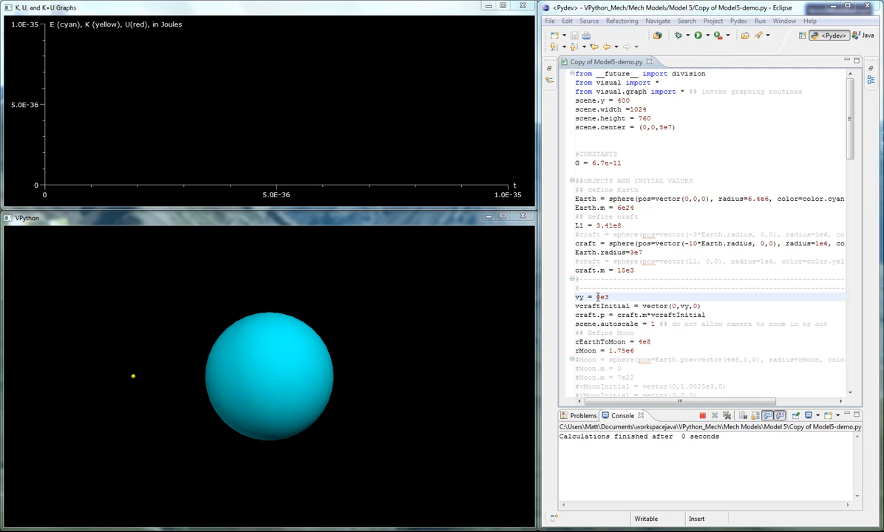
# - Run the script with vy = 0e3 and watch the straight-line fall and K, U, E curves
pyautogui.doubleClick(601, 296)
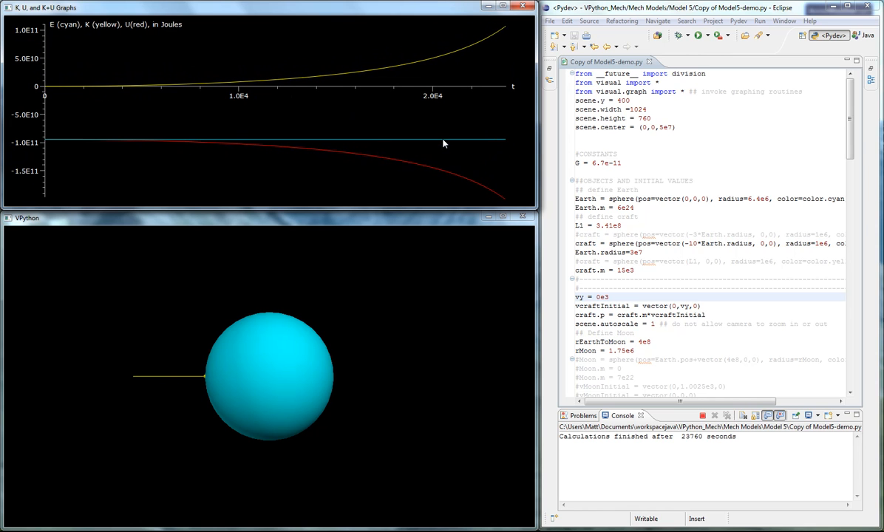
pyautogui.moveTo(446, 58)
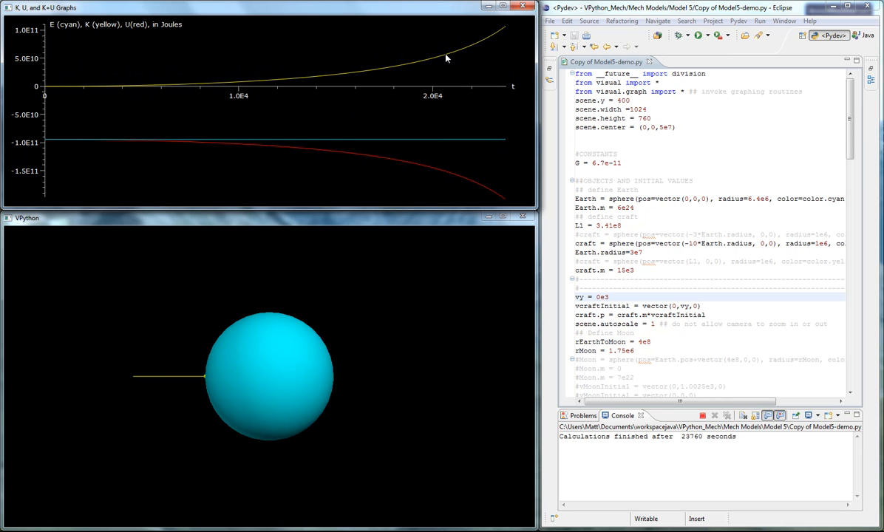
pyautogui.moveTo(426, 59)
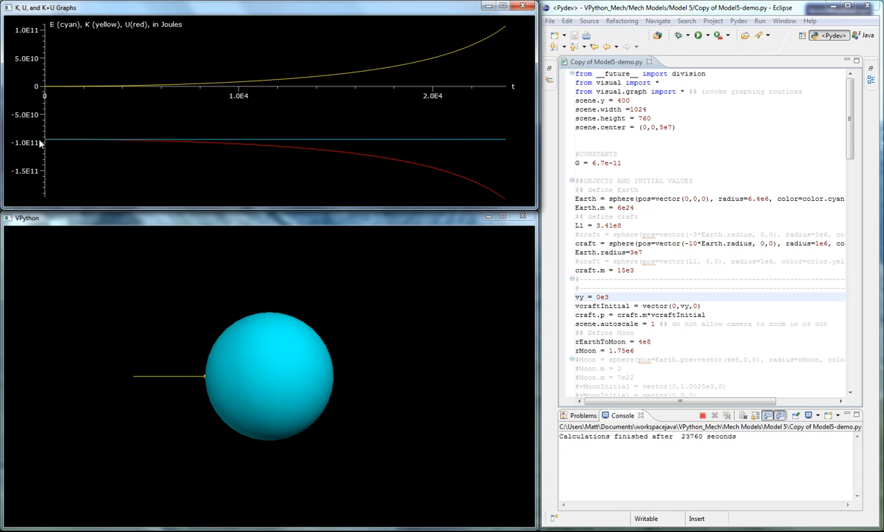
pyautogui.moveTo(502, 145)
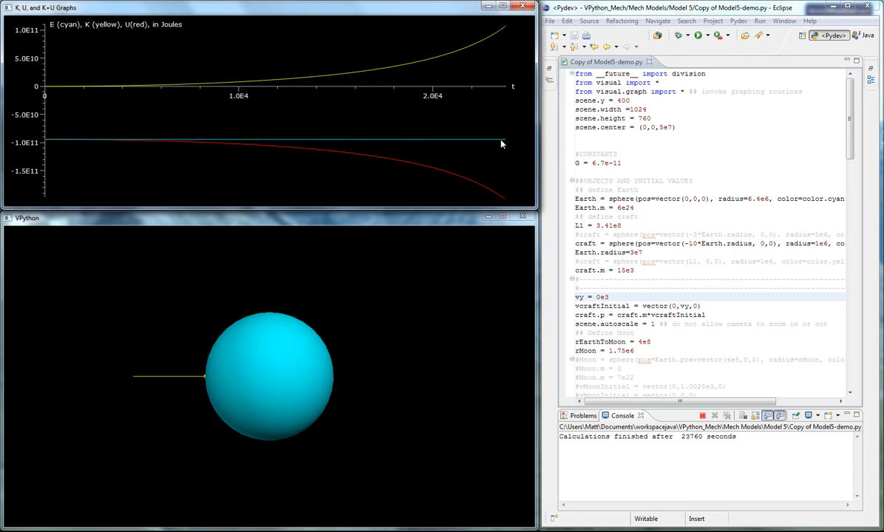
pyautogui.moveTo(456, 171)
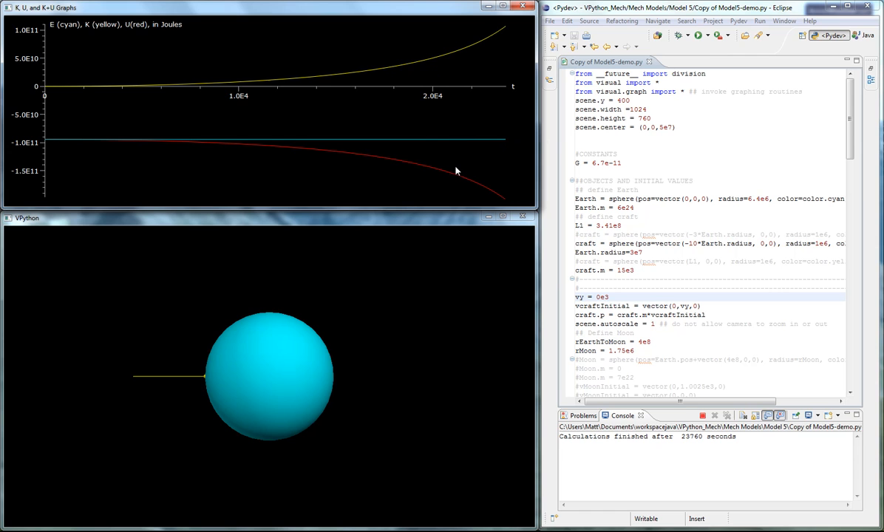
pyautogui.moveTo(478, 188)
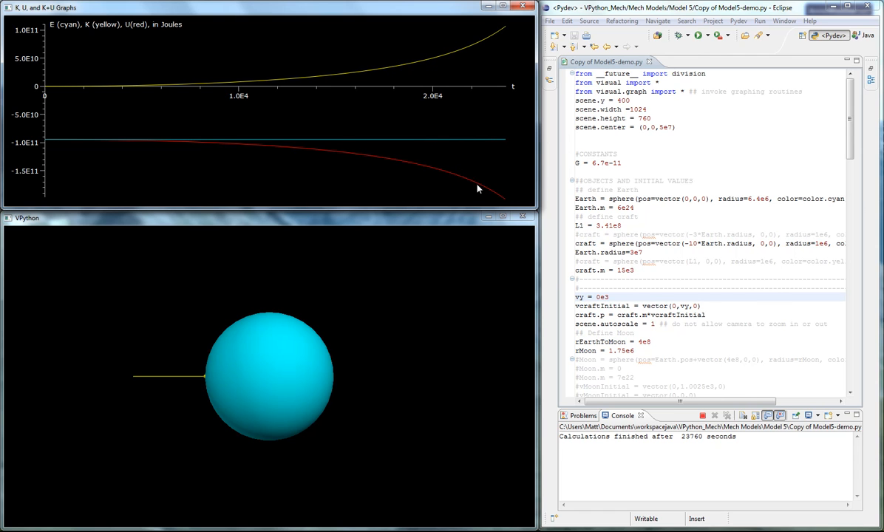
pyautogui.moveTo(491, 195)
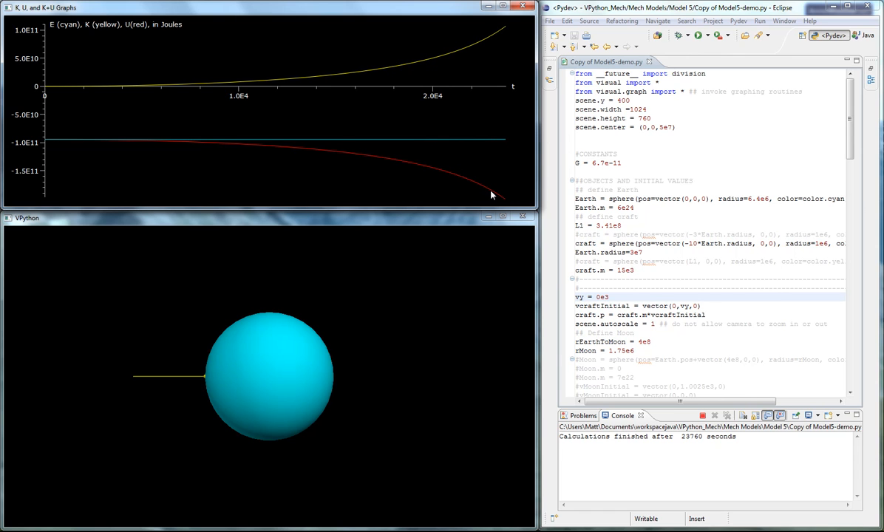
pyautogui.moveTo(468, 30)
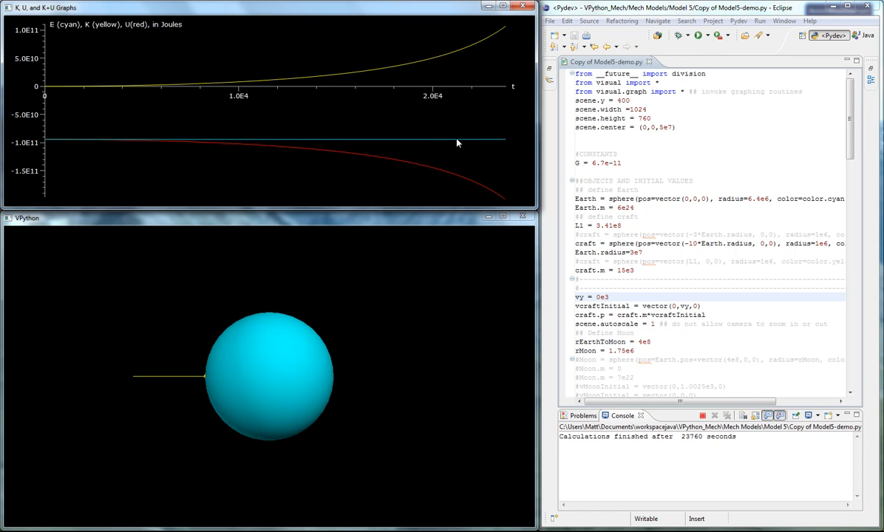
pyautogui.moveTo(166, 360)
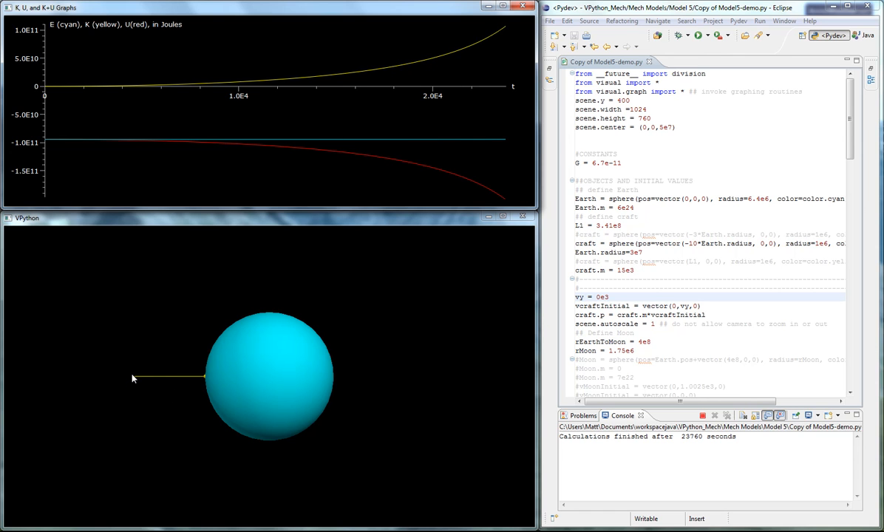
pyautogui.moveTo(238, 381)
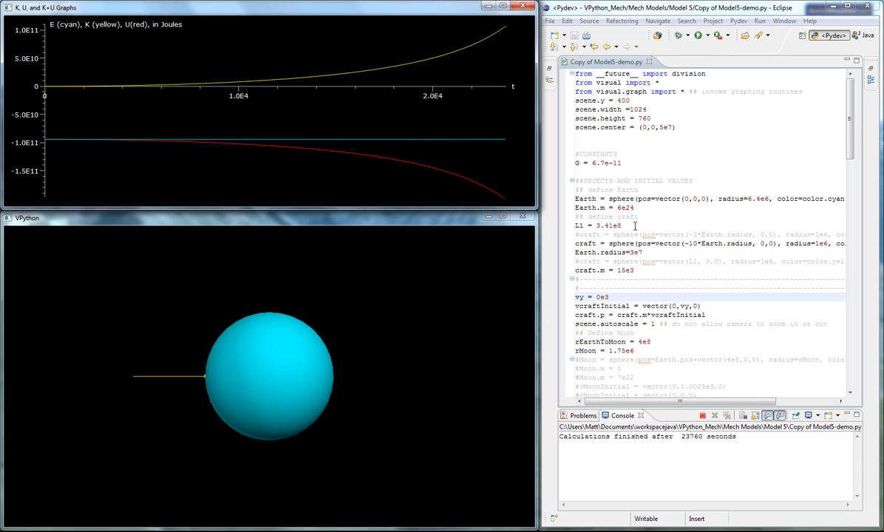
pyautogui.moveTo(643, 270)
pyautogui.write('.3')
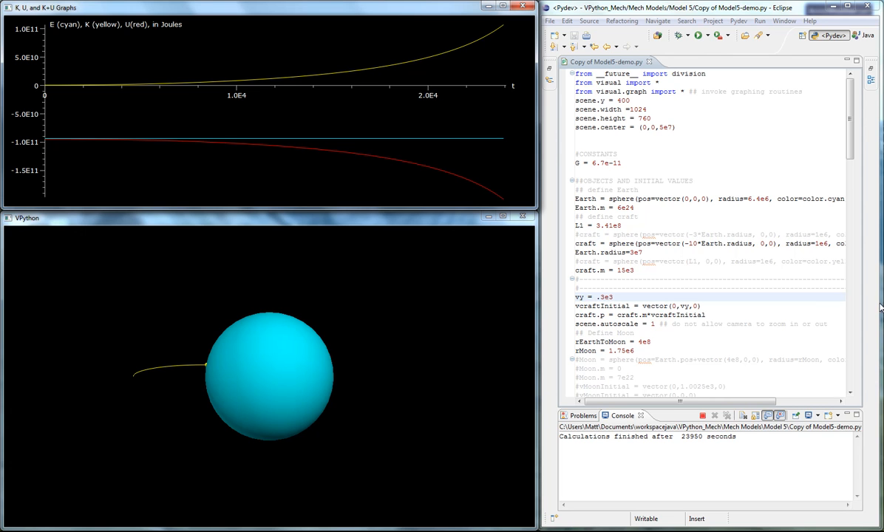
# - Change the craft's initial vy to 2.05e3 and relaunch the script
pyautogui.scroll(-3)
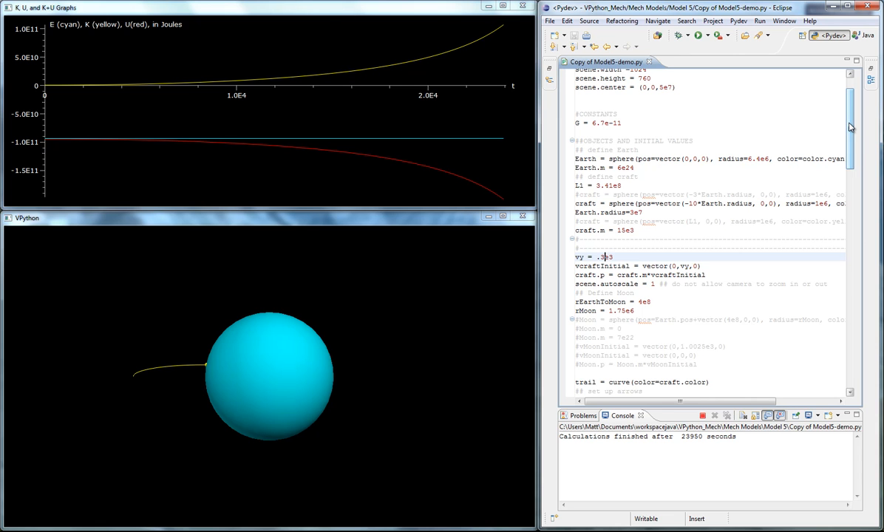
pyautogui.write('2.05e3')
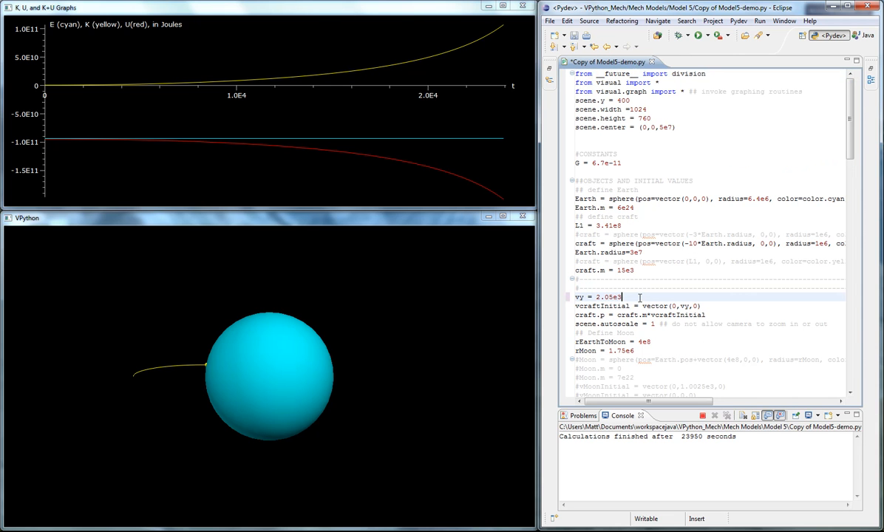
pyautogui.click(747, 22)
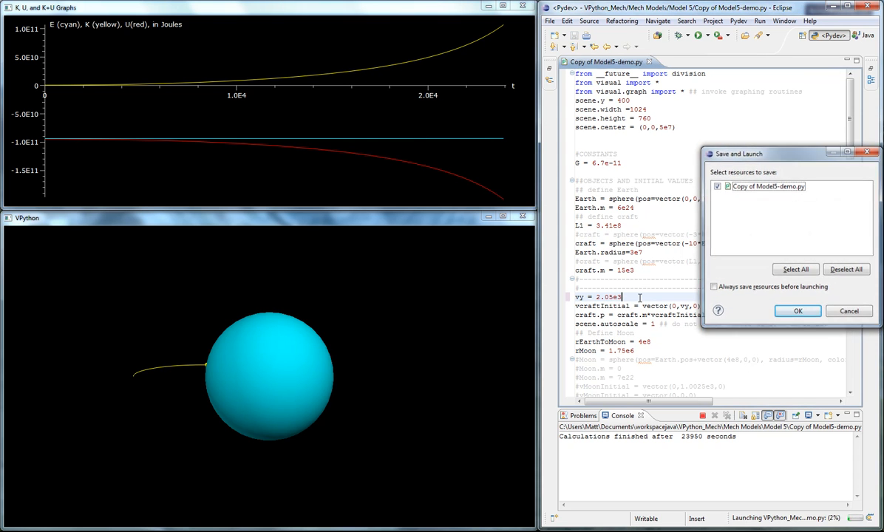
# - Save the script with vy = 2.05e3 and run it to trace an elliptical orbit
pyautogui.click(799, 312)
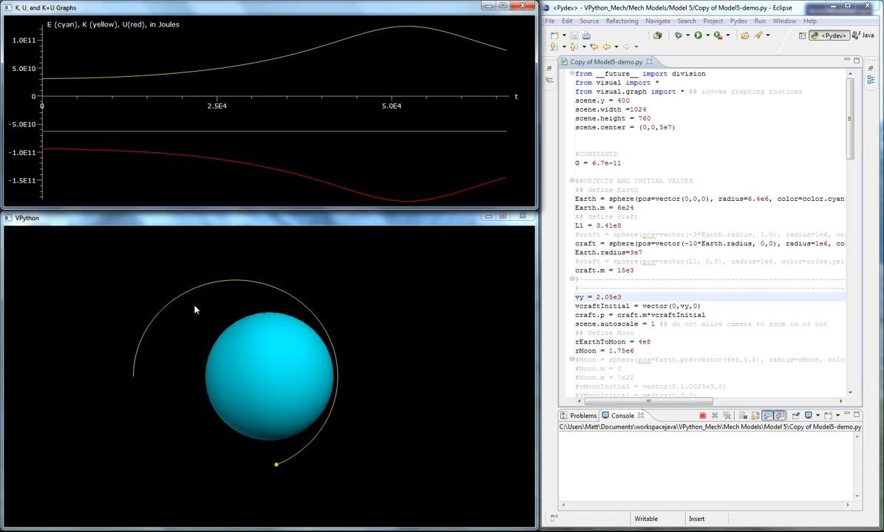
pyautogui.moveTo(330, 320)
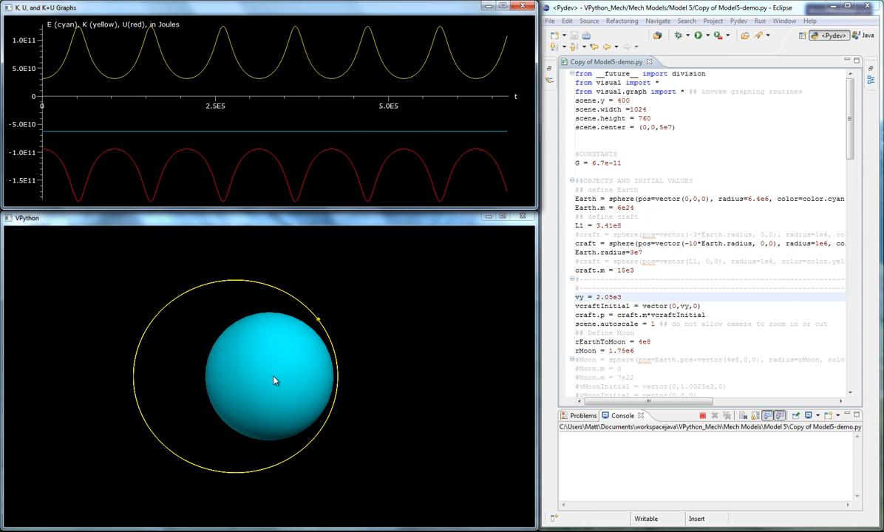
pyautogui.moveTo(277, 379)
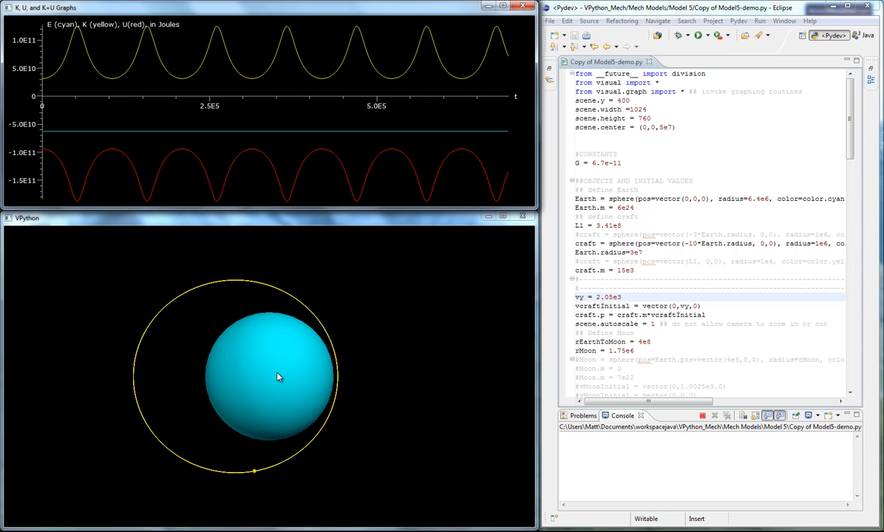
pyautogui.moveTo(479, 337)
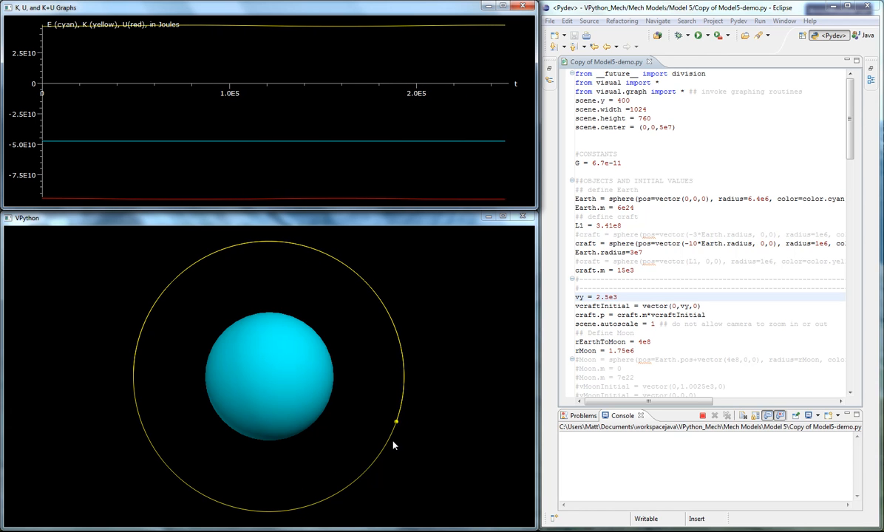
pyautogui.moveTo(209, 489)
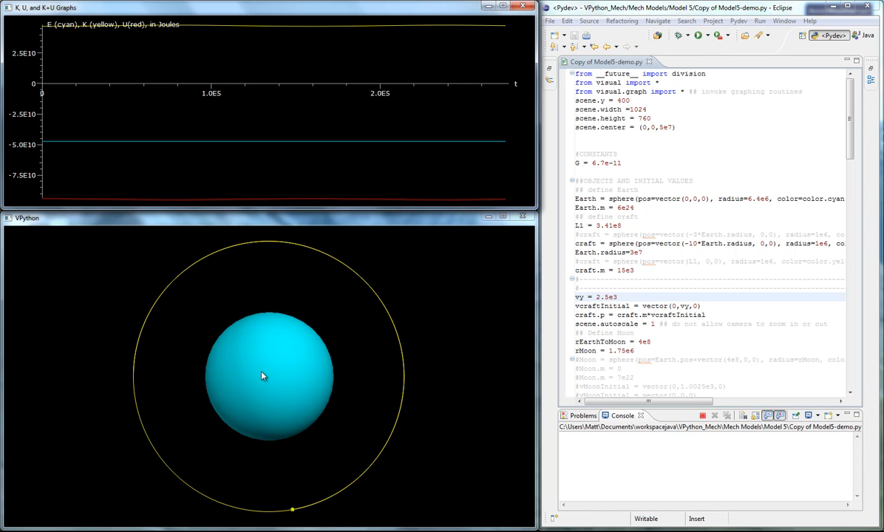
pyautogui.moveTo(454, 350)
pyautogui.write('3.4')
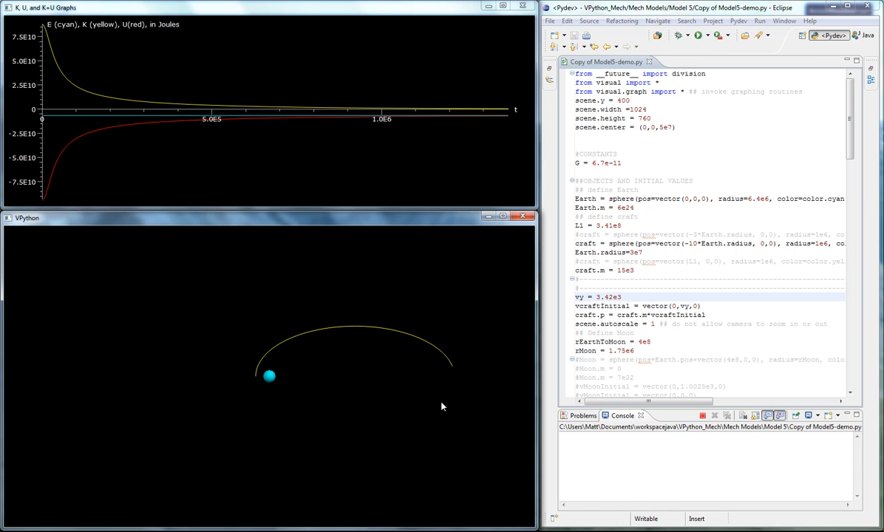
pyautogui.moveTo(245, 369)
pyautogui.write('6')
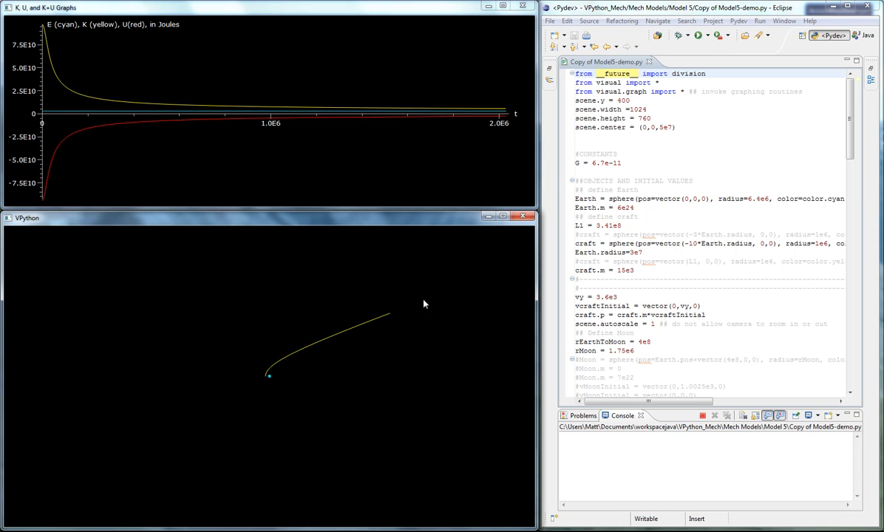
pyautogui.moveTo(460, 341)
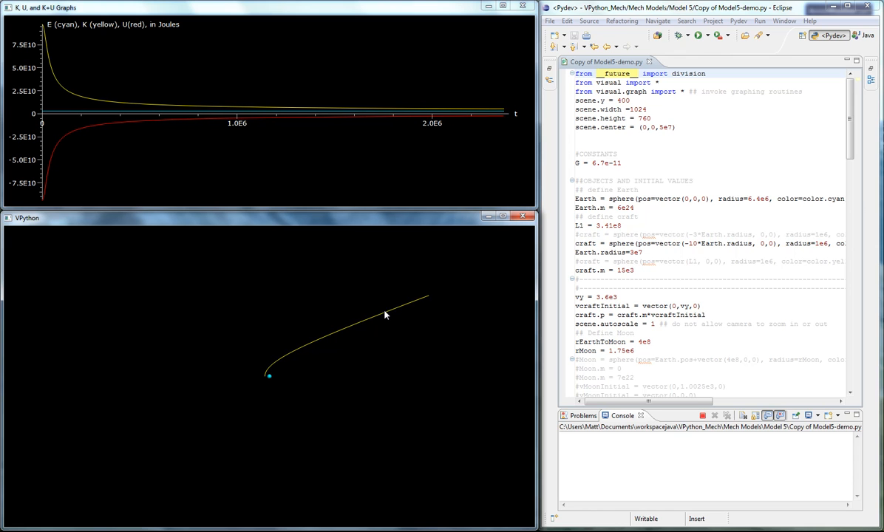
pyautogui.moveTo(299, 352)
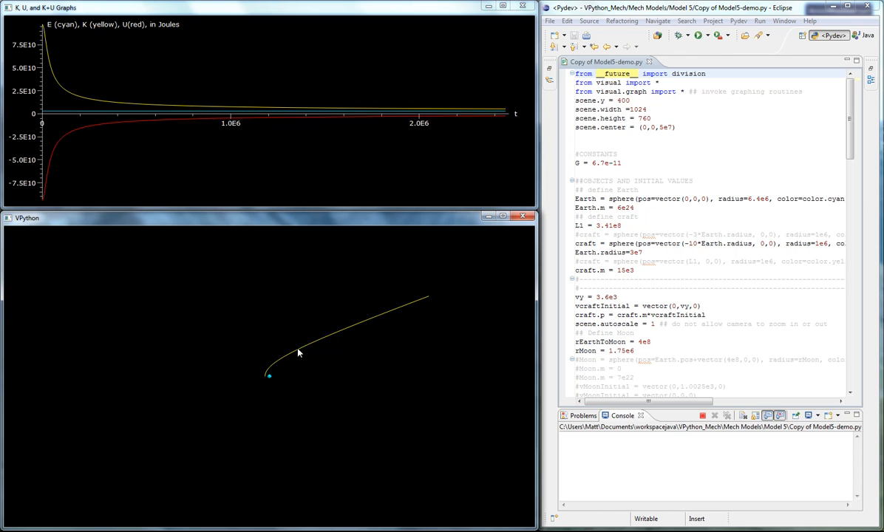
pyautogui.moveTo(532, 327)
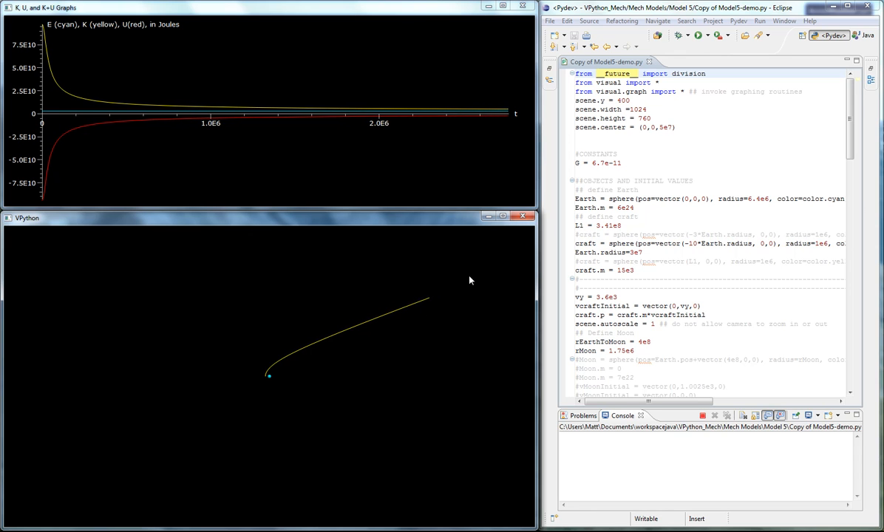
pyautogui.moveTo(483, 289)
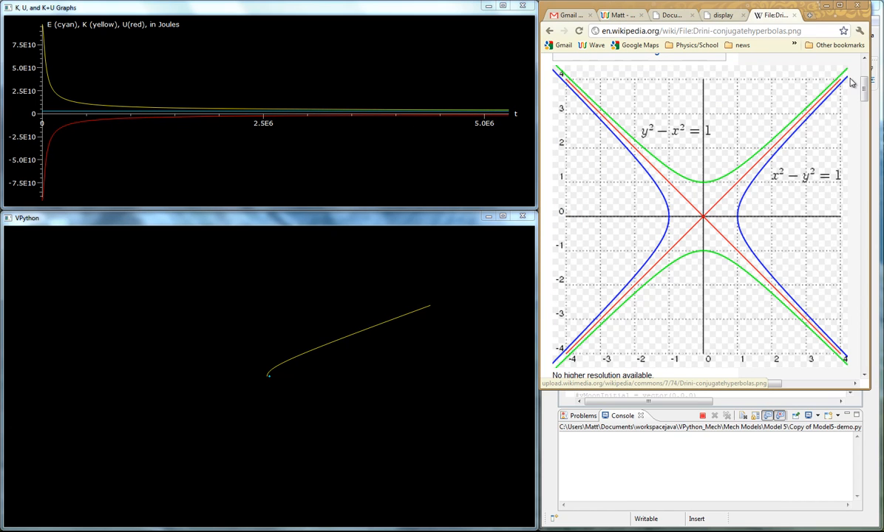
pyautogui.moveTo(366, 334)
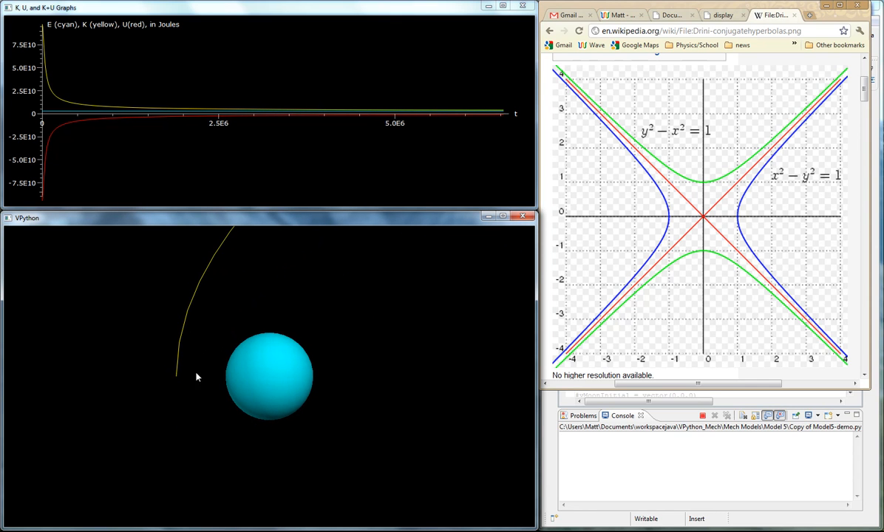
pyautogui.moveTo(191, 360)
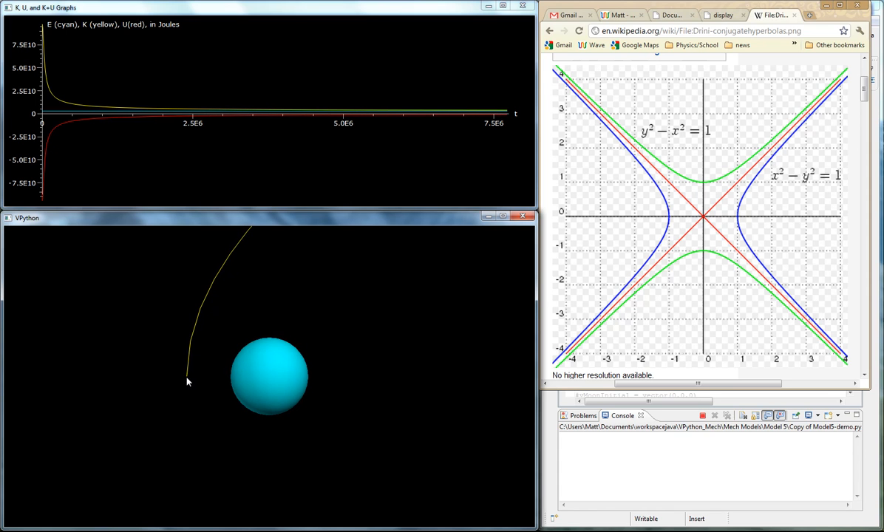
pyautogui.moveTo(311, 335)
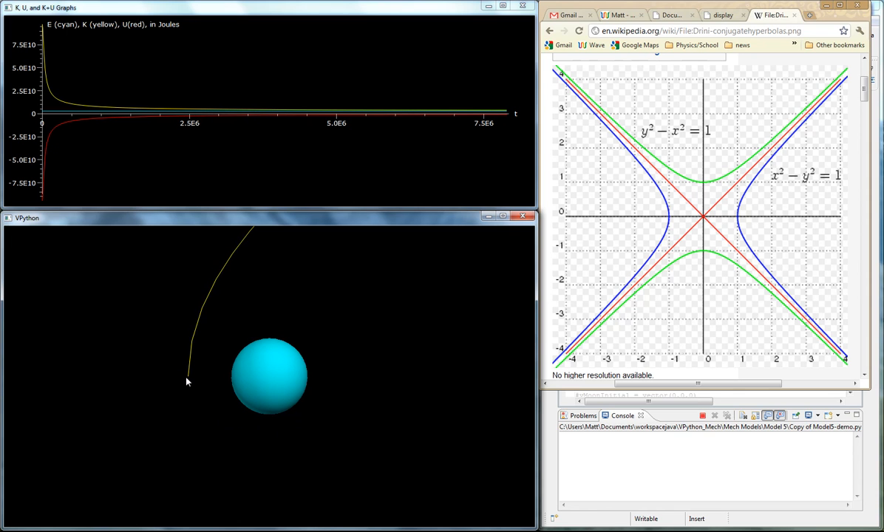
pyautogui.moveTo(202, 330)
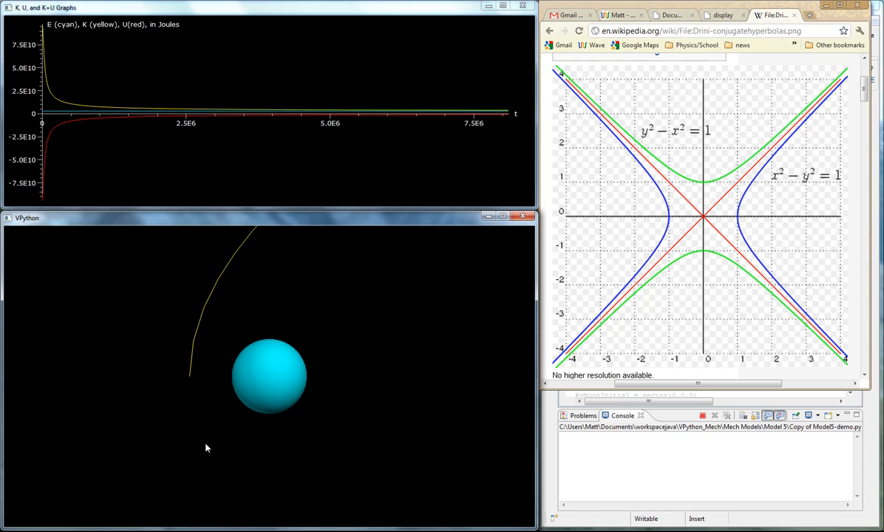
pyautogui.moveTo(243, 462)
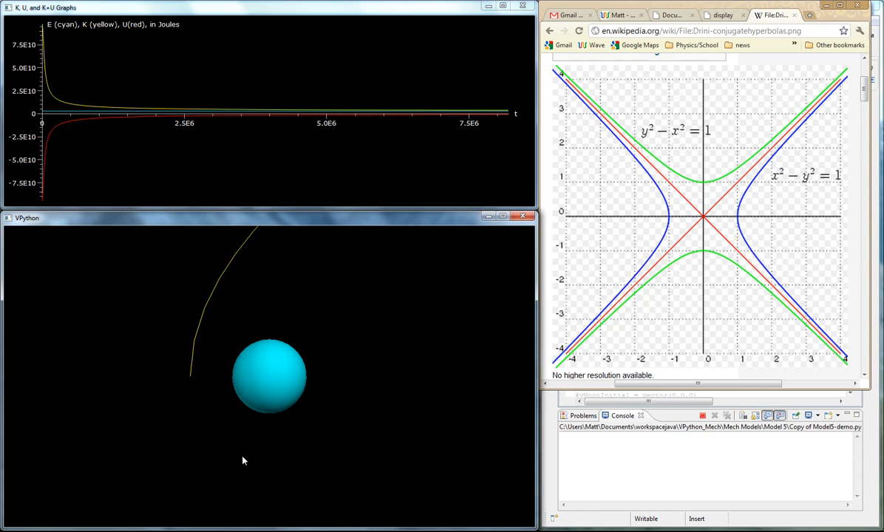
pyautogui.moveTo(325, 422)
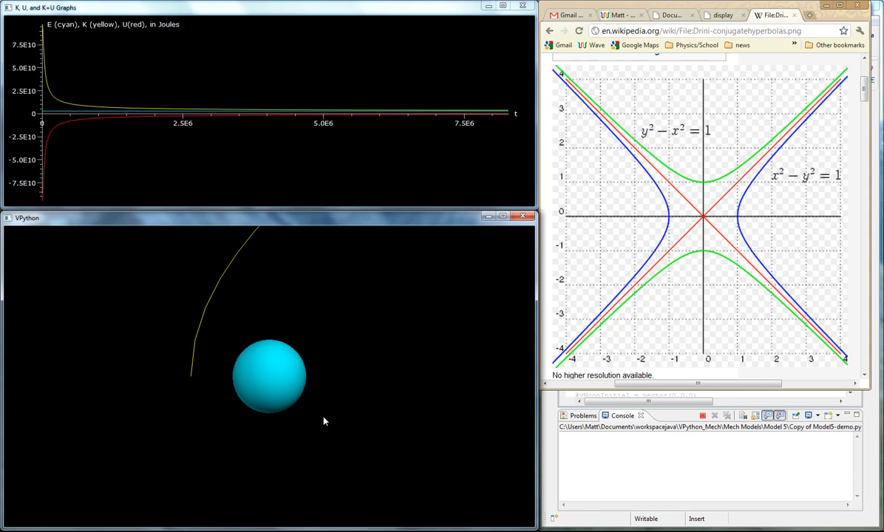